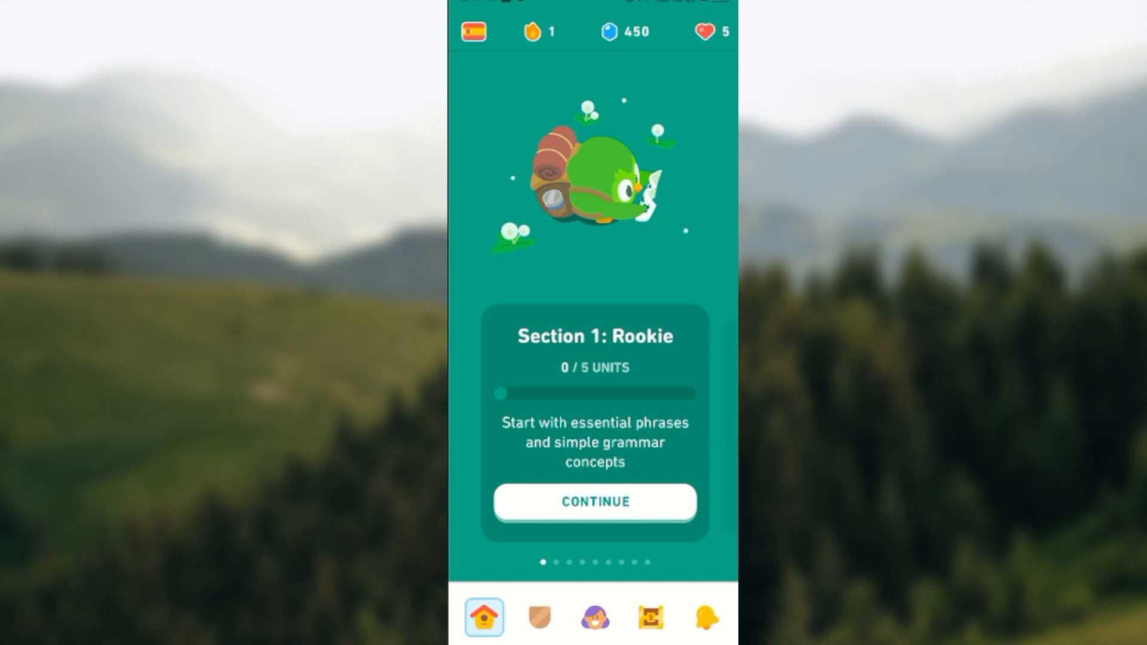
# Step: Go to the learner's Profile page showing statistics and achievements
pyautogui.click(595, 502)
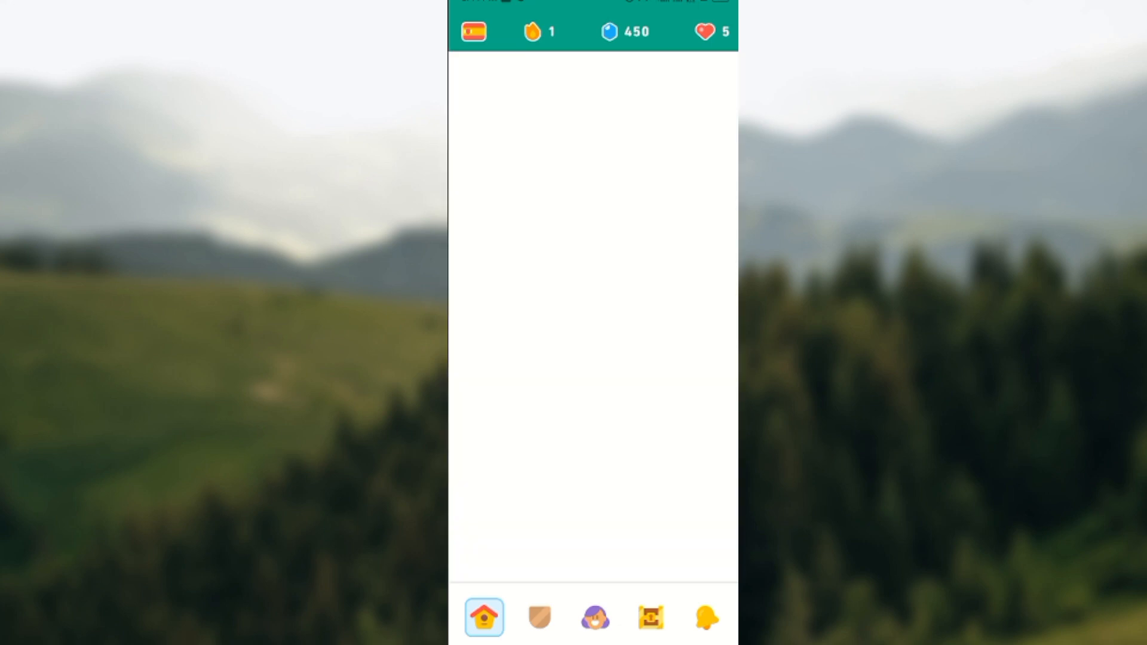
pyautogui.click(595, 618)
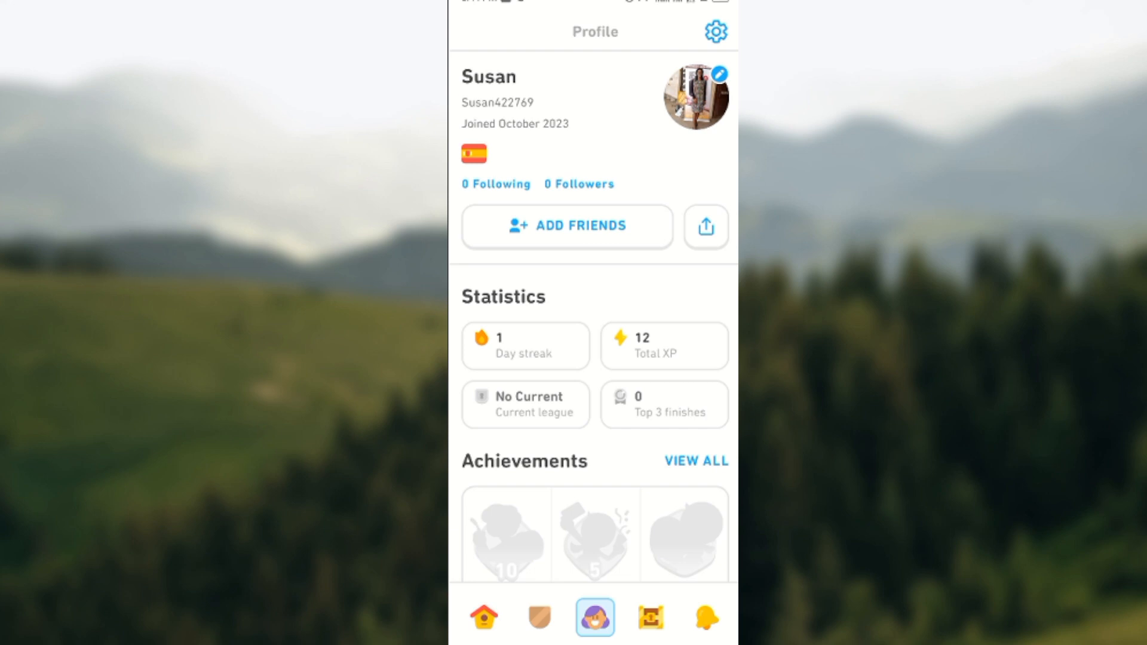
# Step: Go to the Account settings via the gear icon on the Profile screen
pyautogui.click(716, 31)
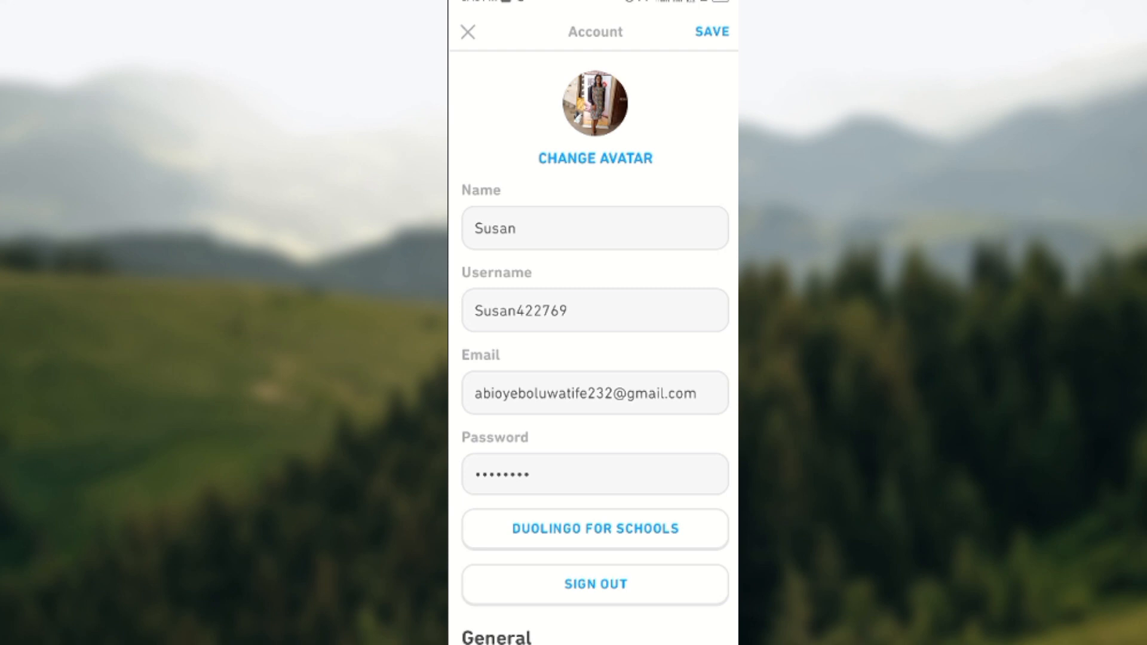
# Step: Scroll down the Account screen and go to Manage Courses, listing Spanish with REMOVE
pyautogui.scroll(-3)
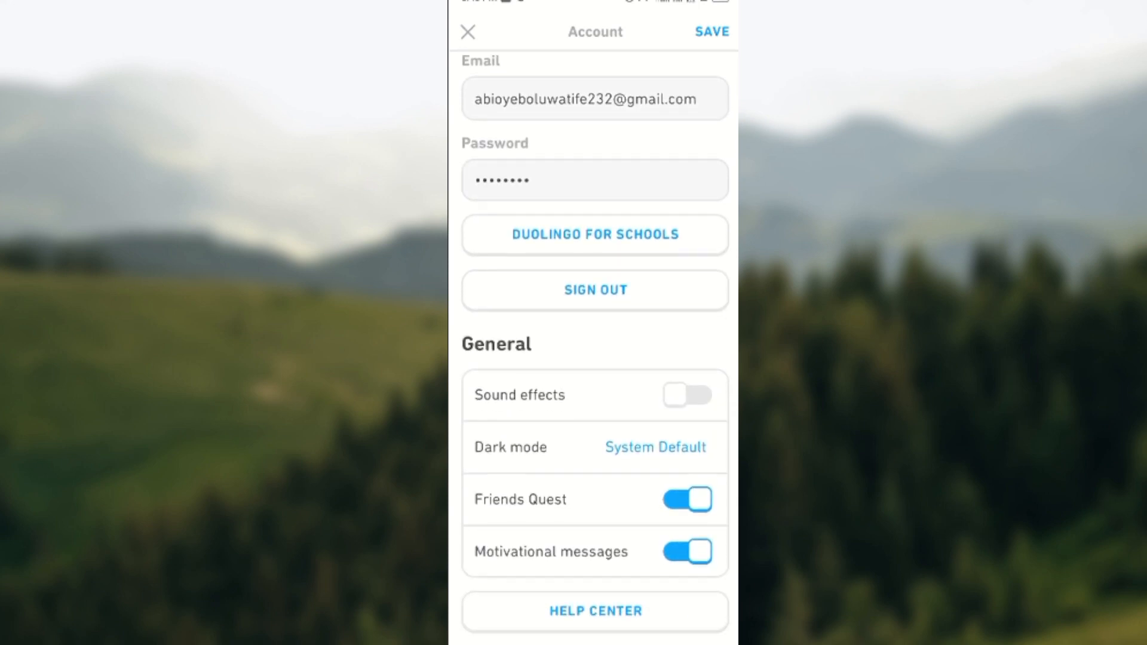
pyautogui.scroll(-3)
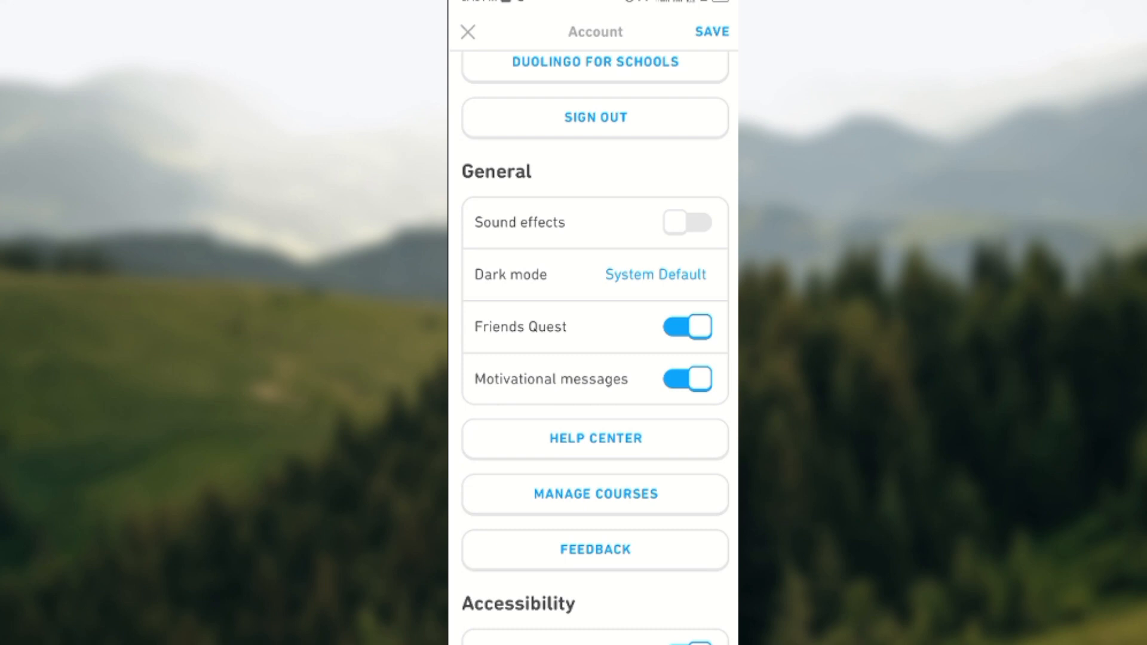
pyautogui.scroll(-3)
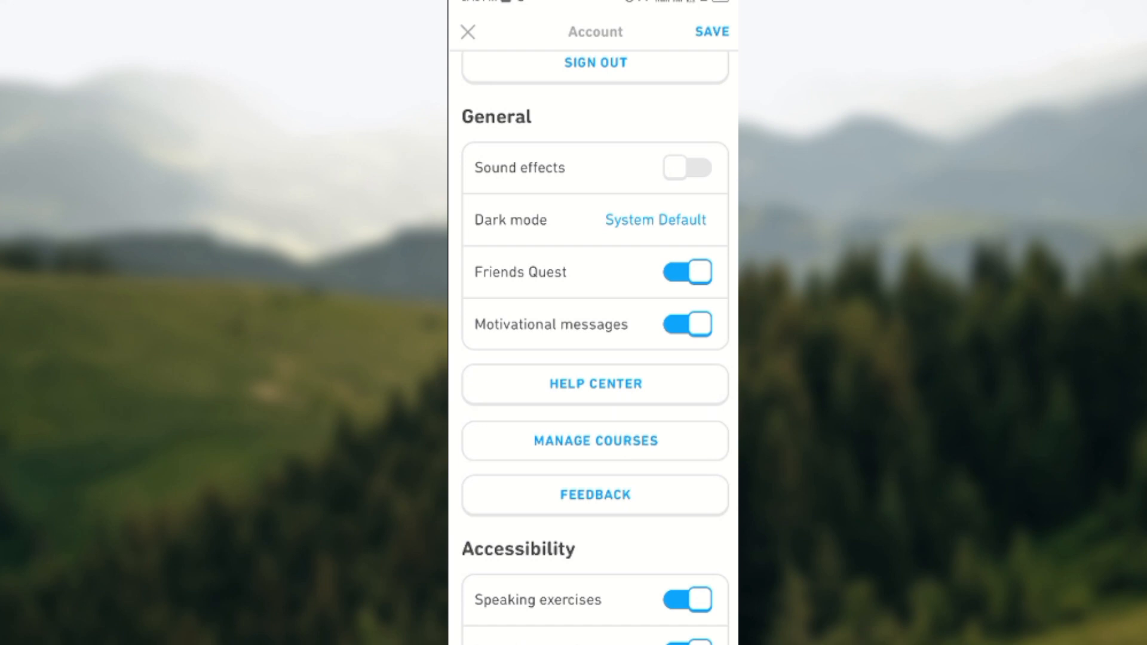
pyautogui.click(595, 441)
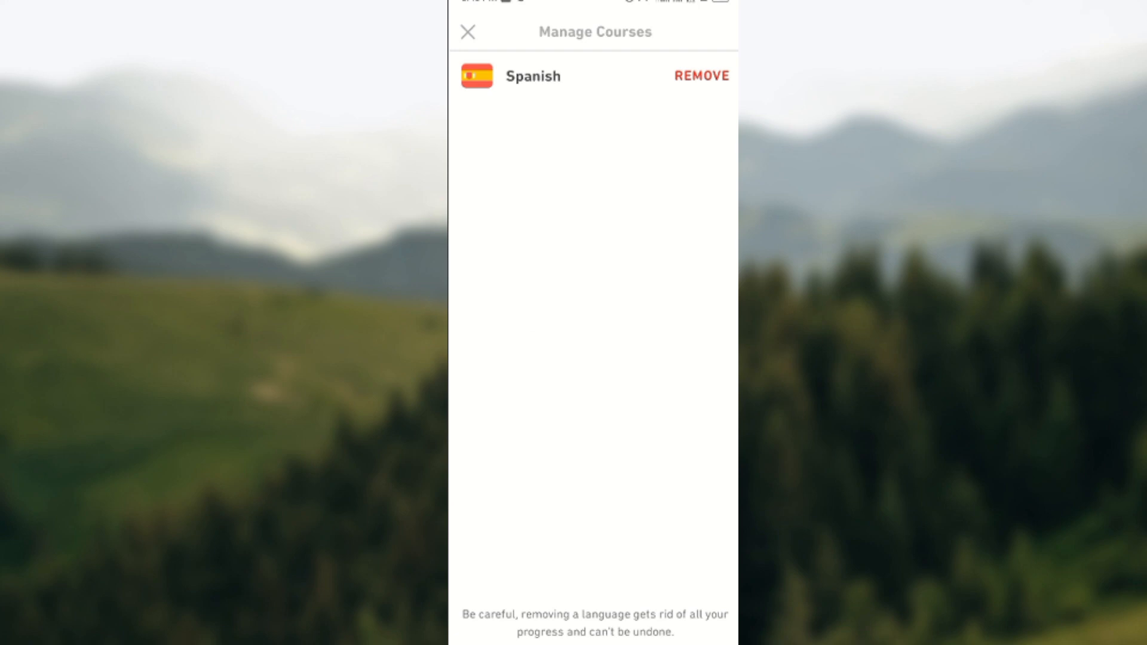